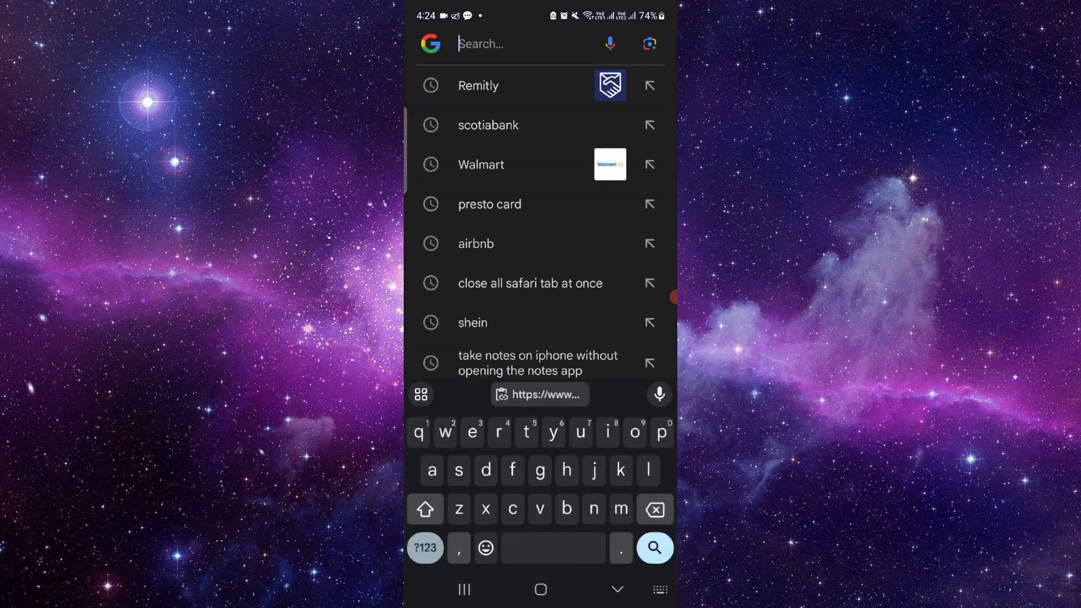
# Enter '10 min tim' in the Google search box to surface timer suggestions
pyautogui.write('0 min')
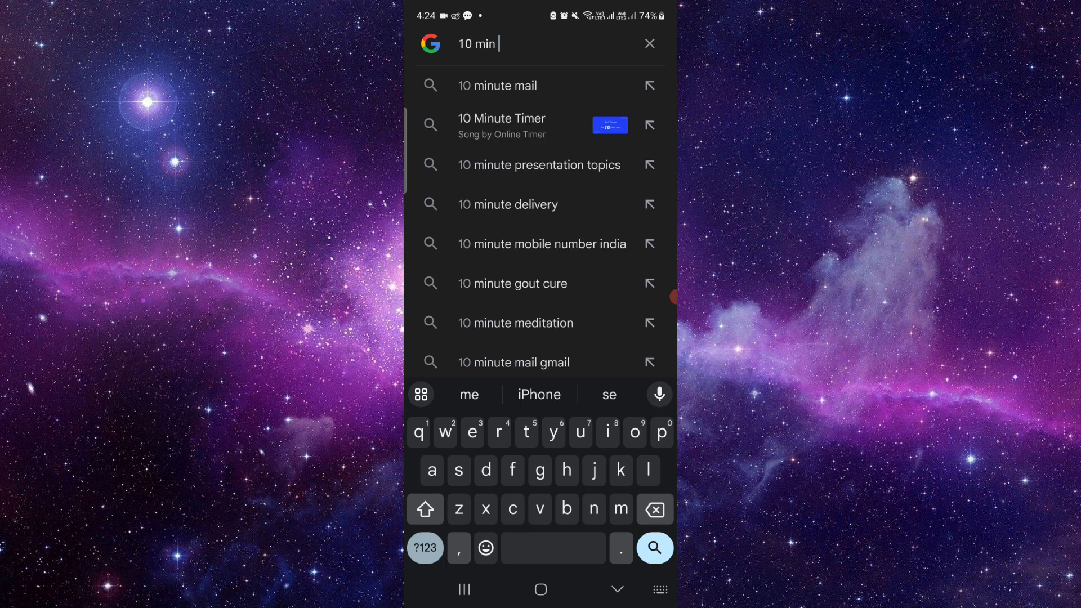
pyautogui.write('tim')
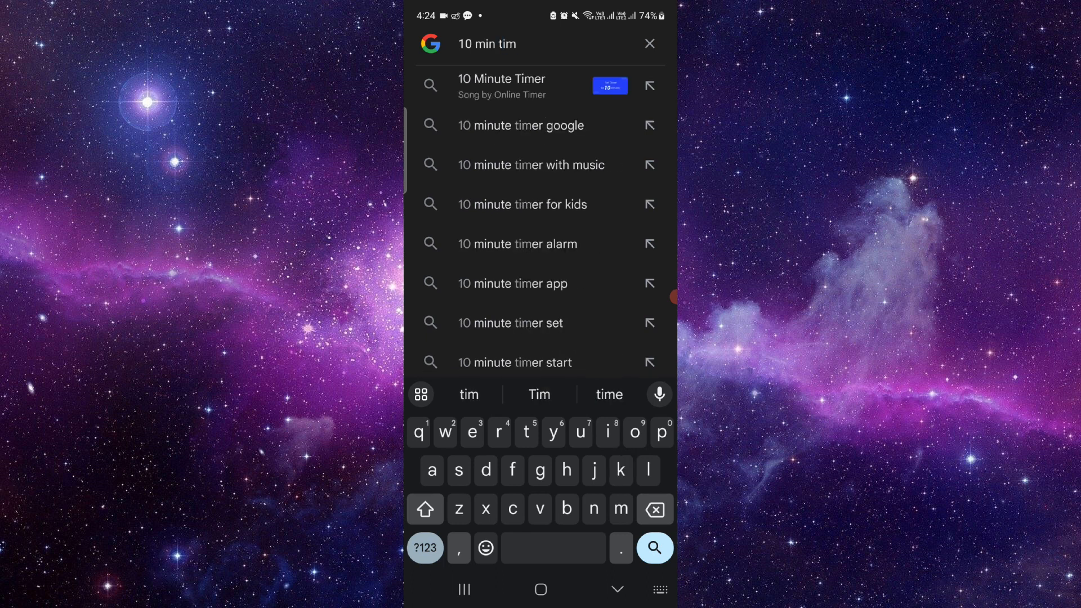
# Run the '10 minute timer google' suggestion, then stop and restart the timer card
pyautogui.click(518, 125)
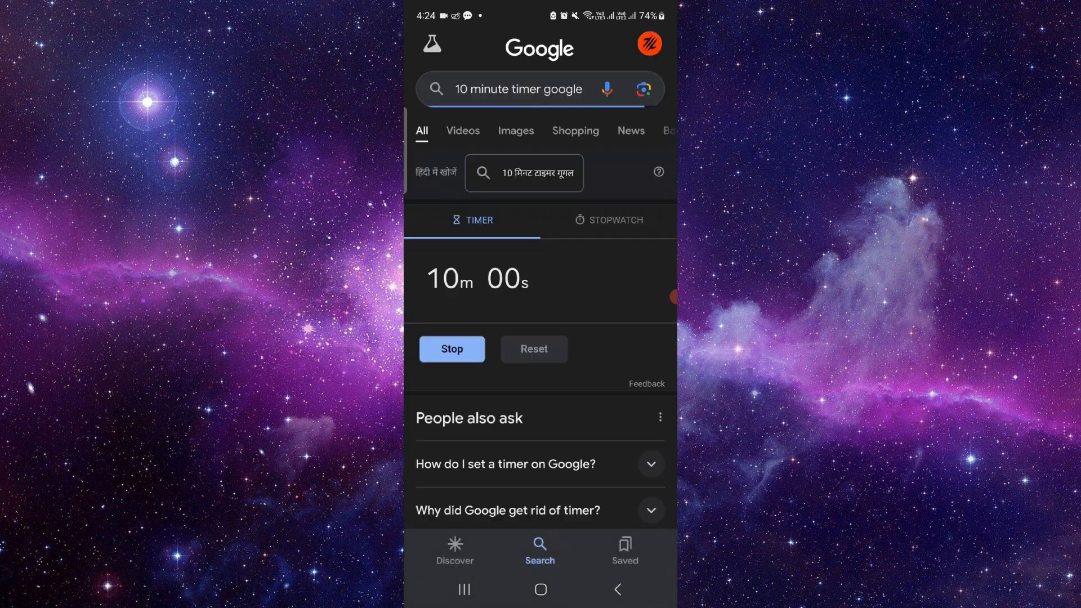
pyautogui.click(452, 349)
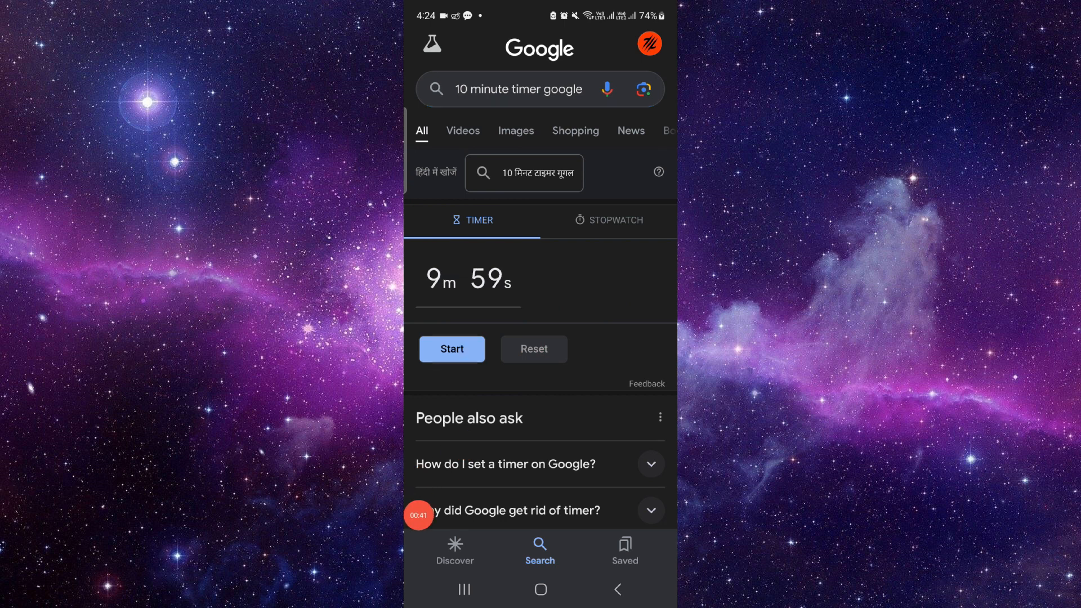
pyautogui.click(452, 349)
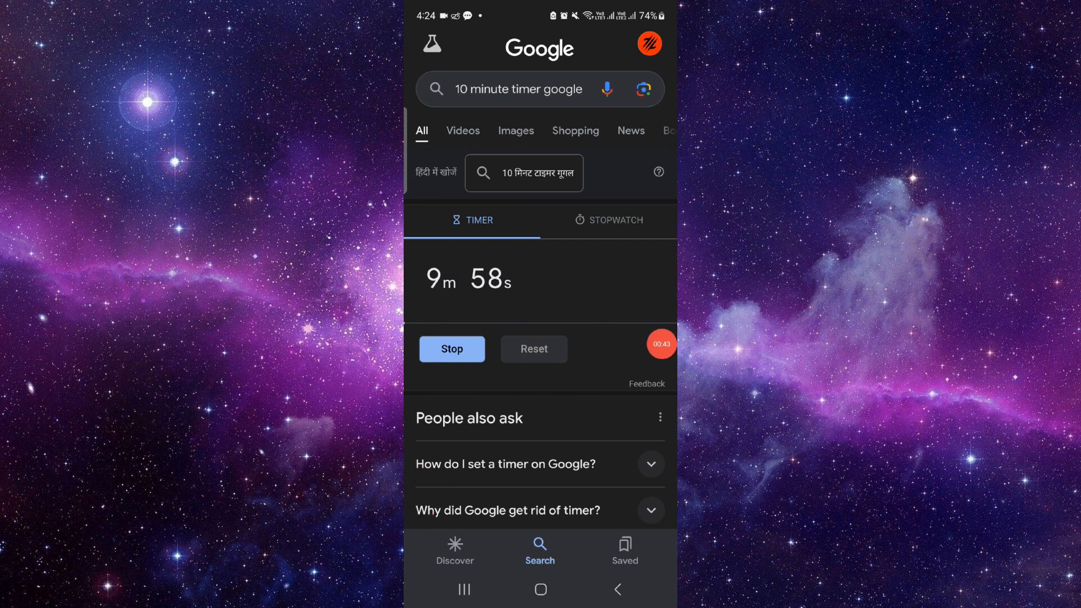
# Return to the phone's home screen and swipe to an empty page
pyautogui.click(463, 589)
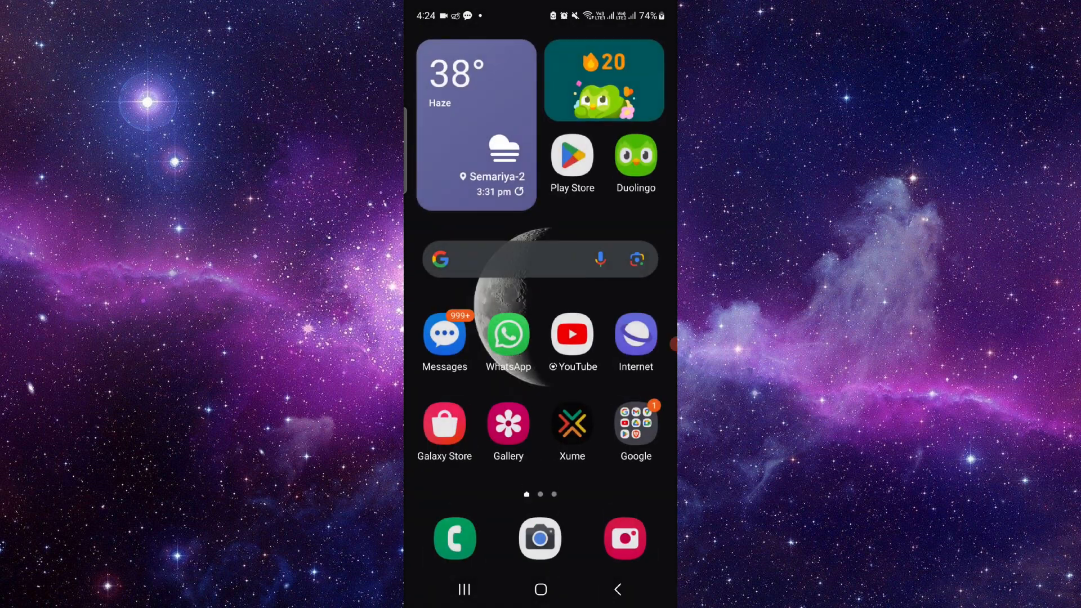
pyautogui.hscroll(-3)
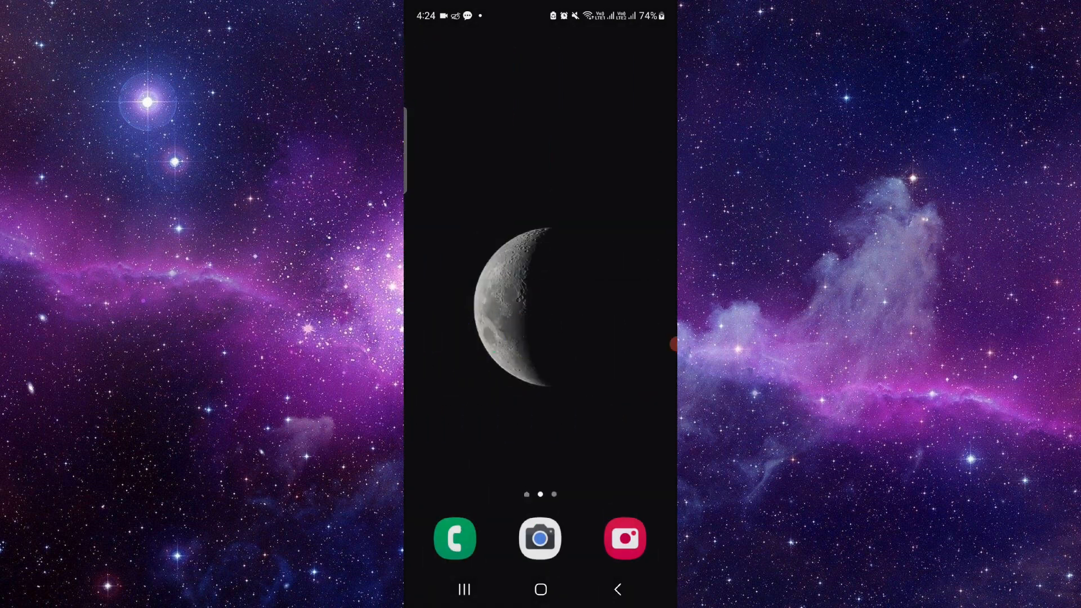